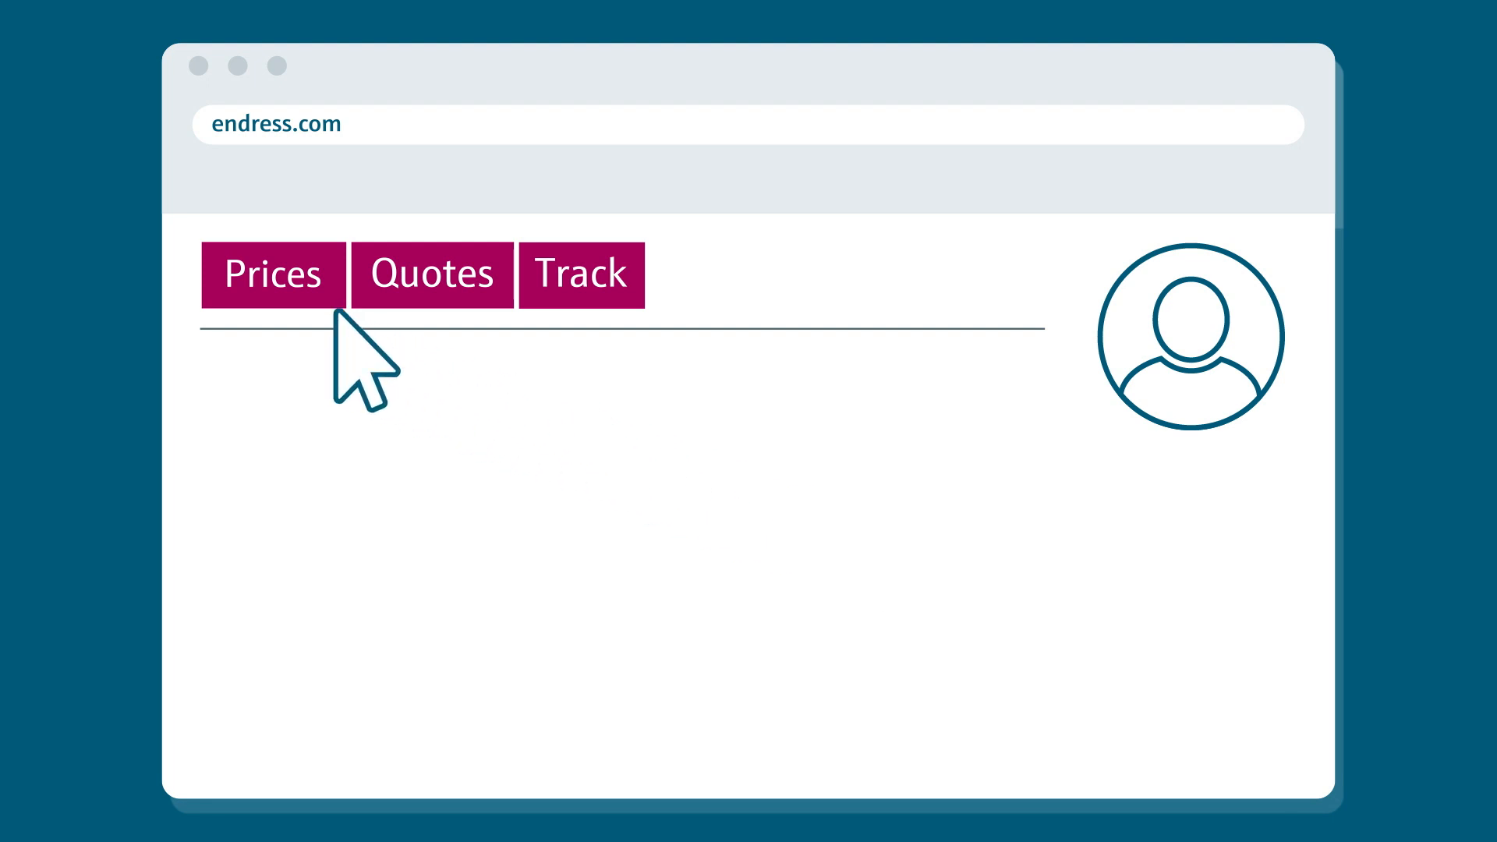
# Step: Display the personal customer price list from the portal header
pyautogui.click(273, 274)
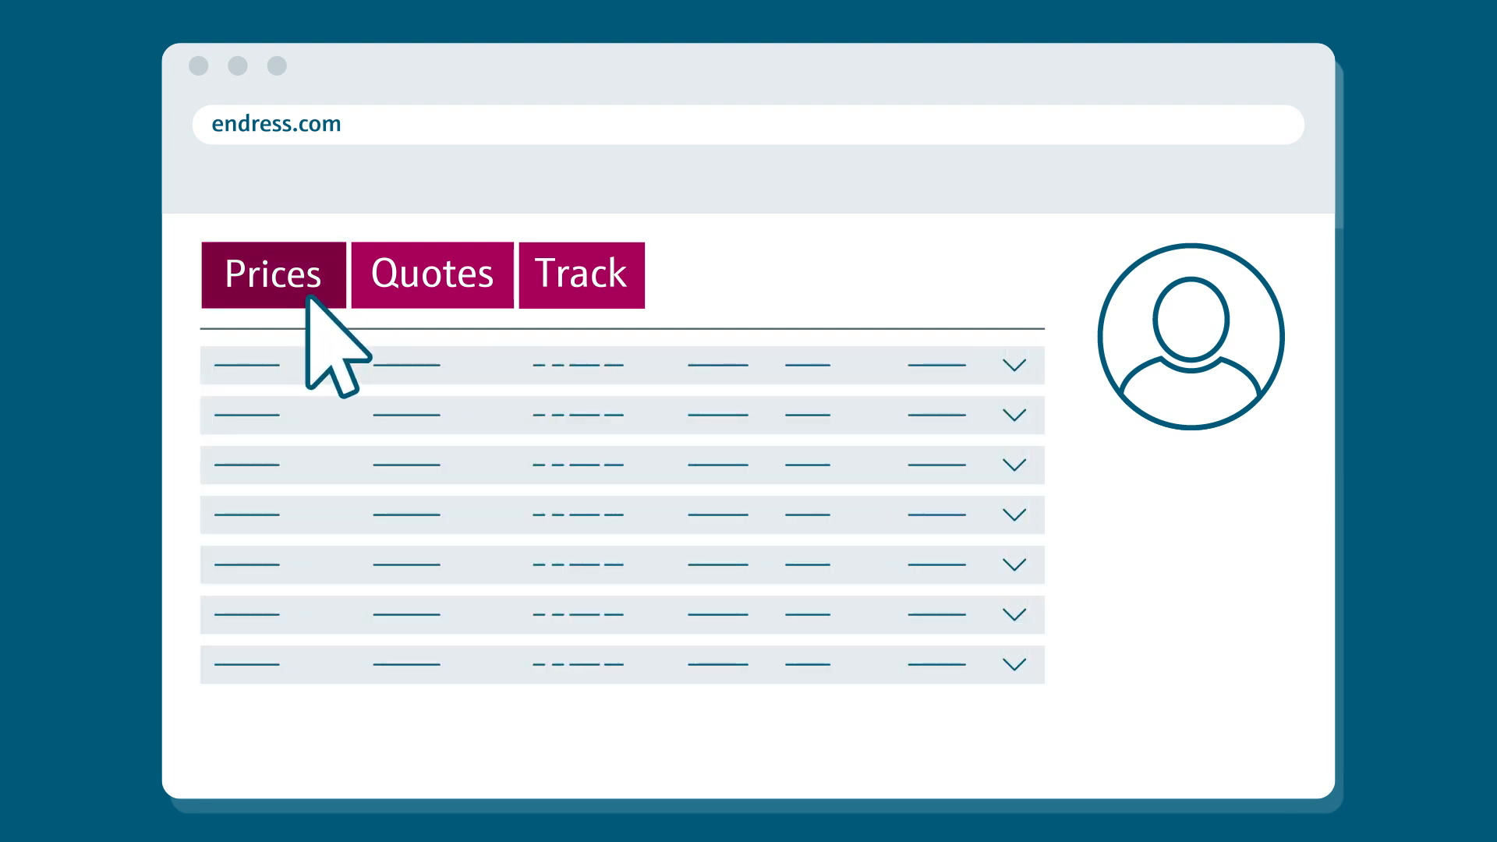
pyautogui.click(431, 275)
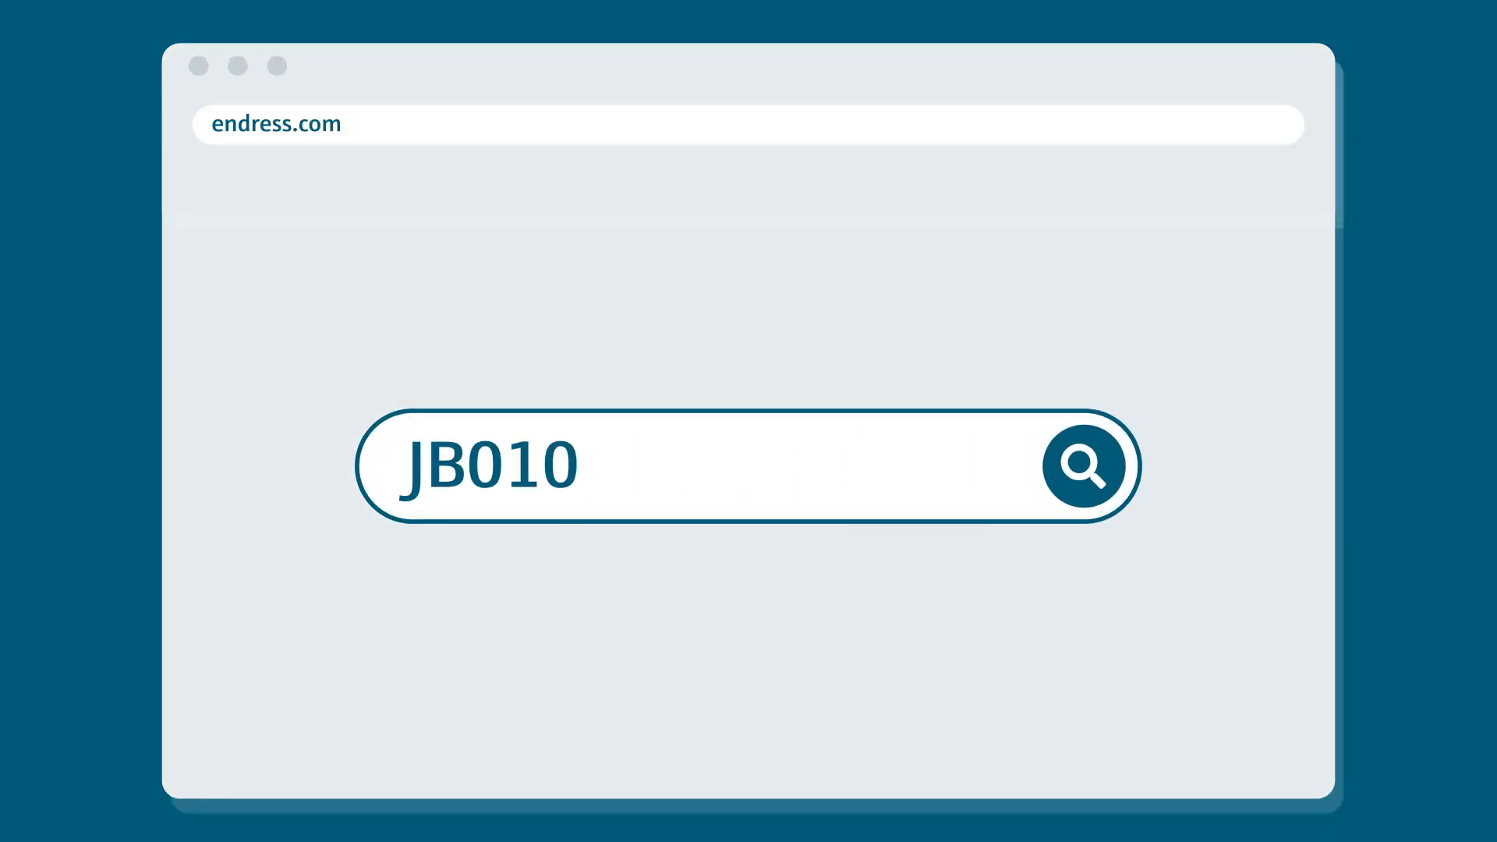
# Step: Find product JB010, add it to the cart and submit a quote request with a callback note about specs
pyautogui.click(1084, 468)
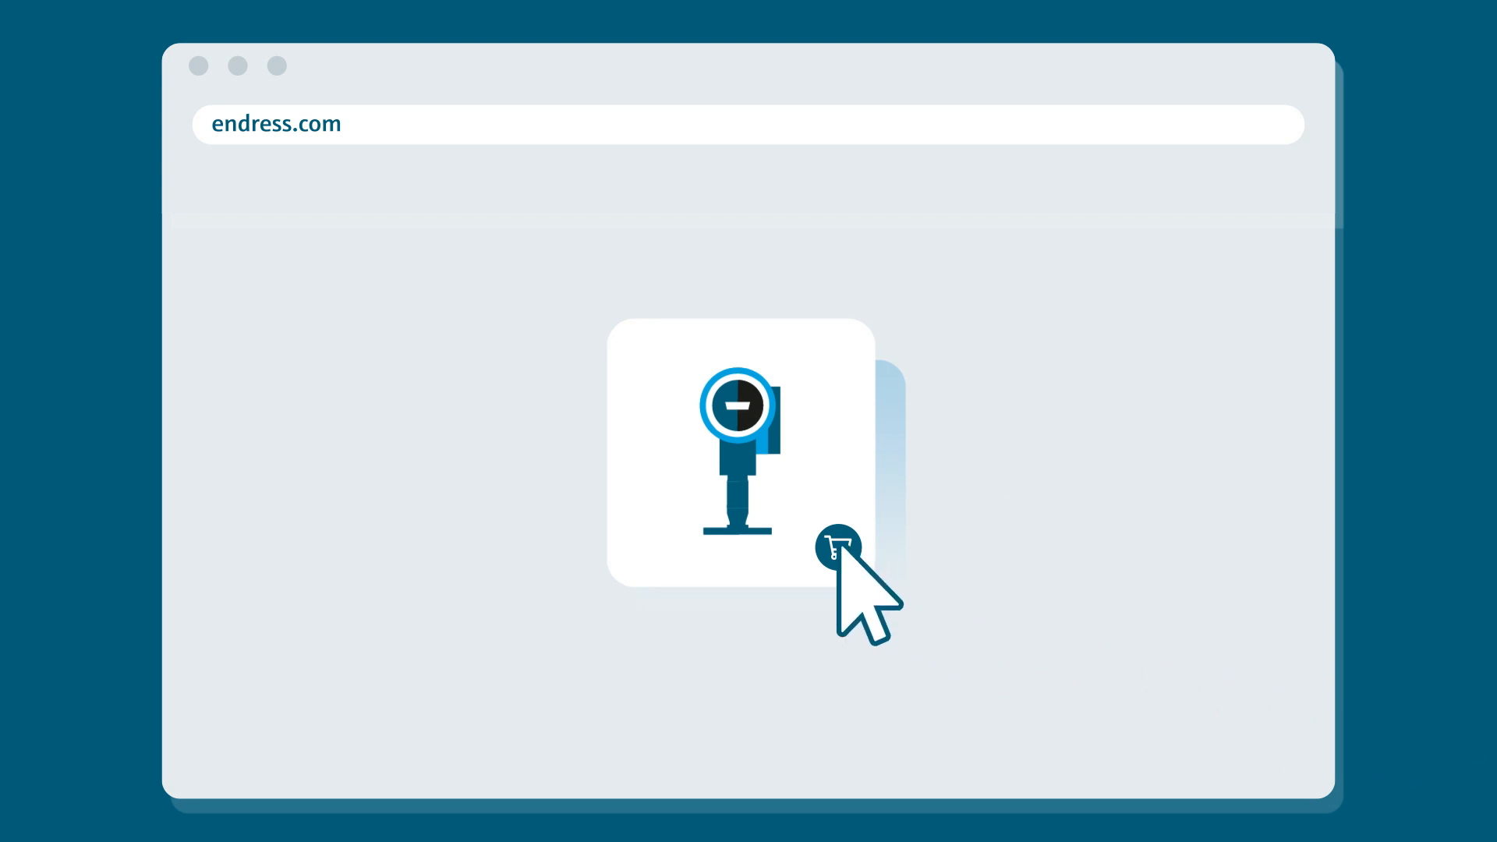
pyautogui.click(835, 545)
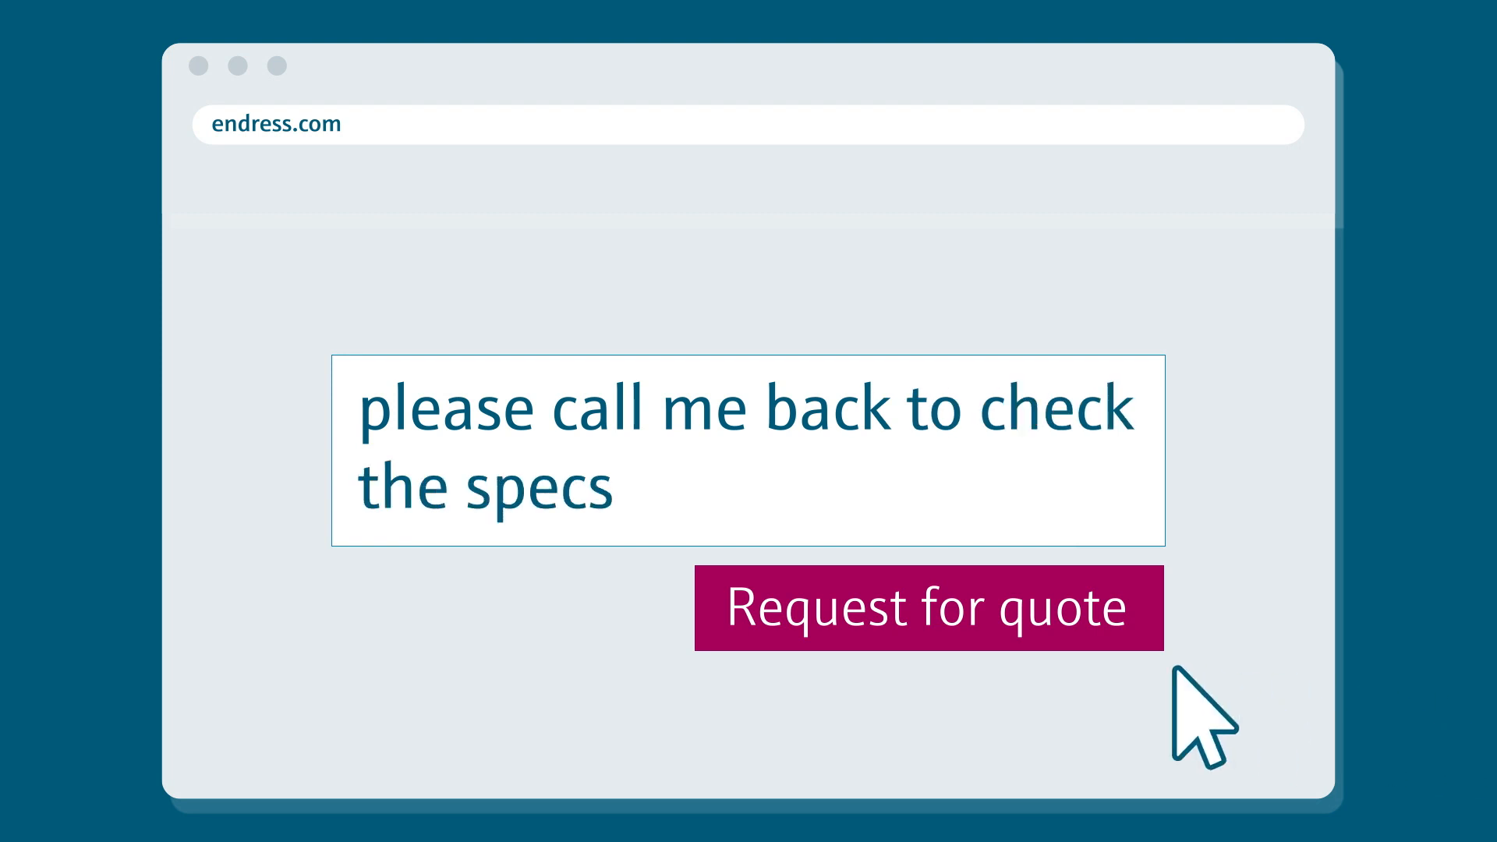
pyautogui.moveTo(1026, 686)
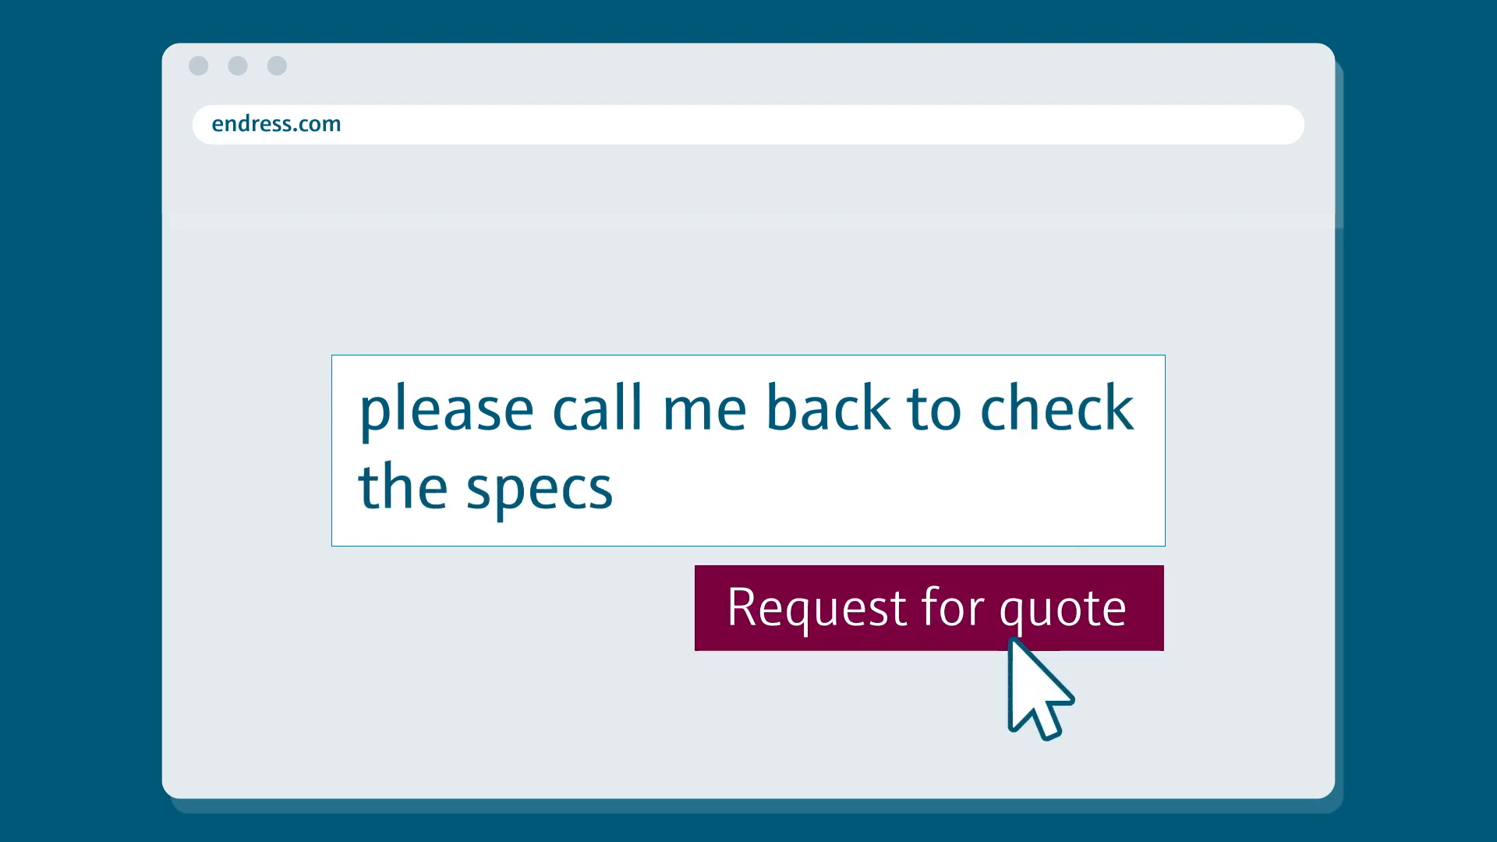
pyautogui.click(927, 611)
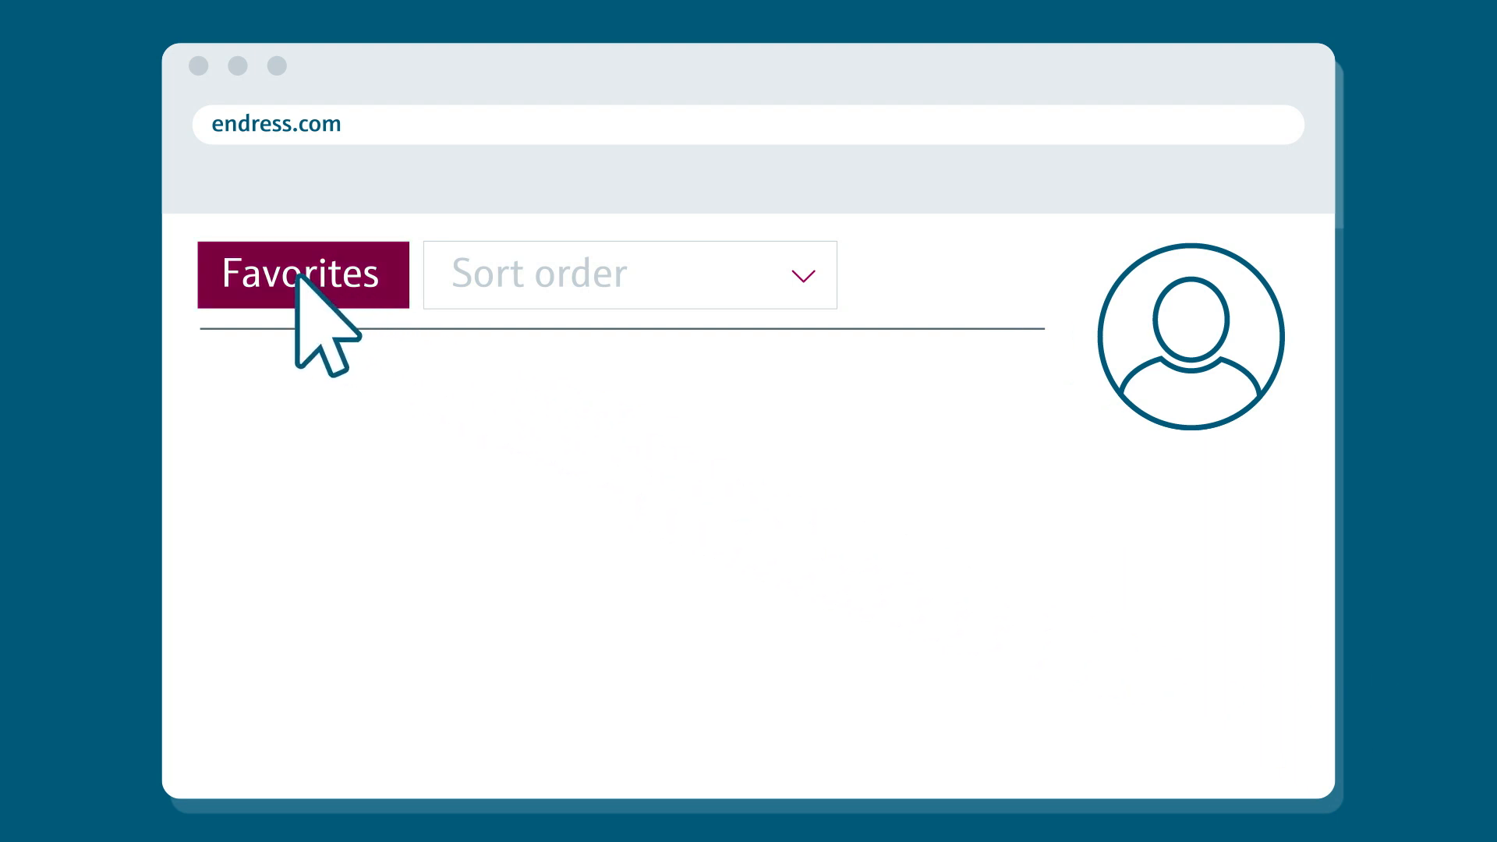
# Step: Show the favorites list and its sort choices by geographic location, project or application
pyautogui.click(299, 272)
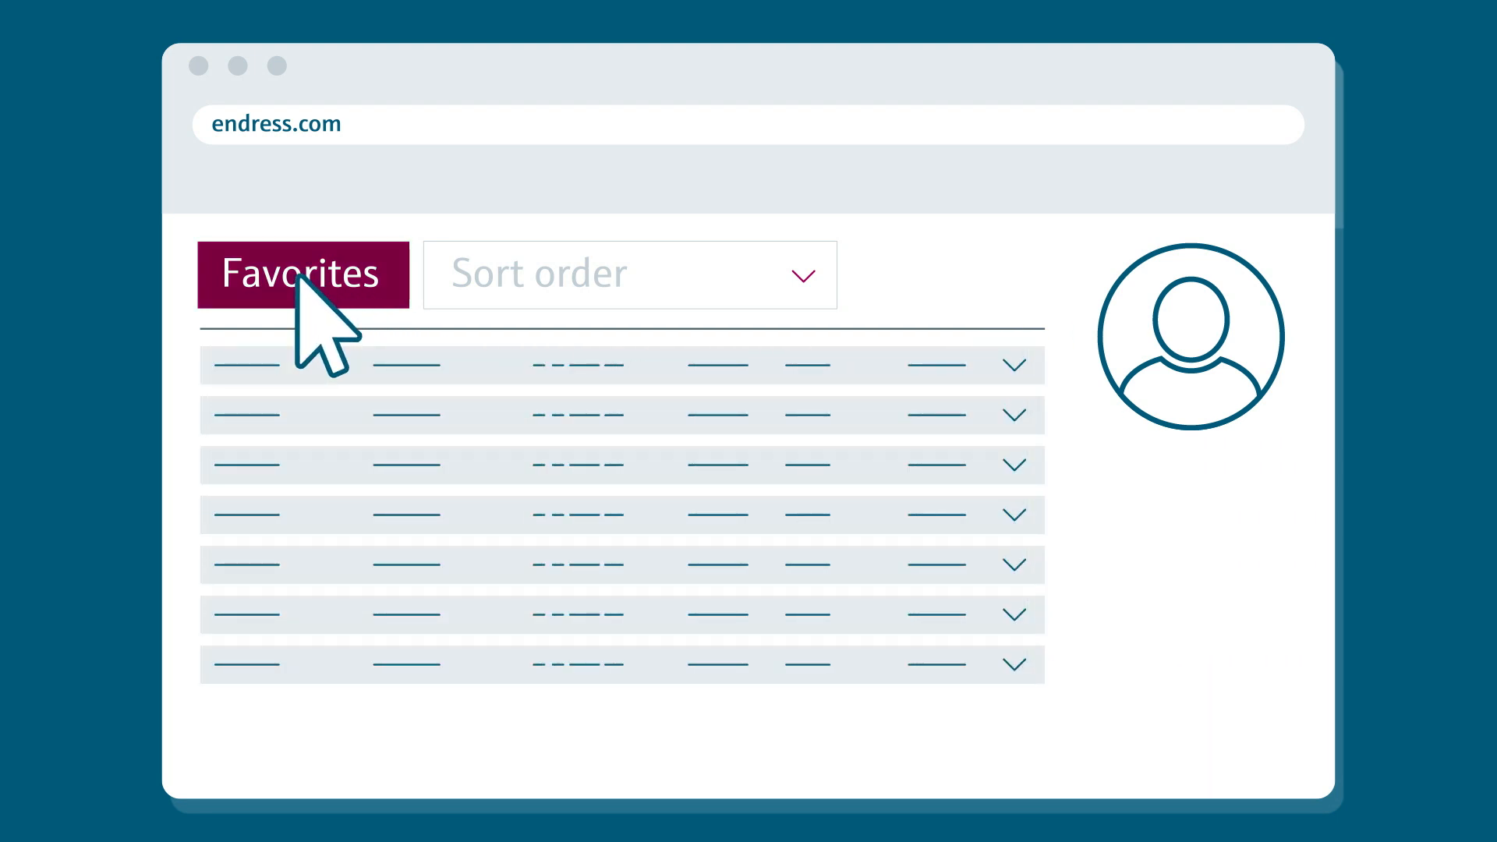
pyautogui.click(630, 274)
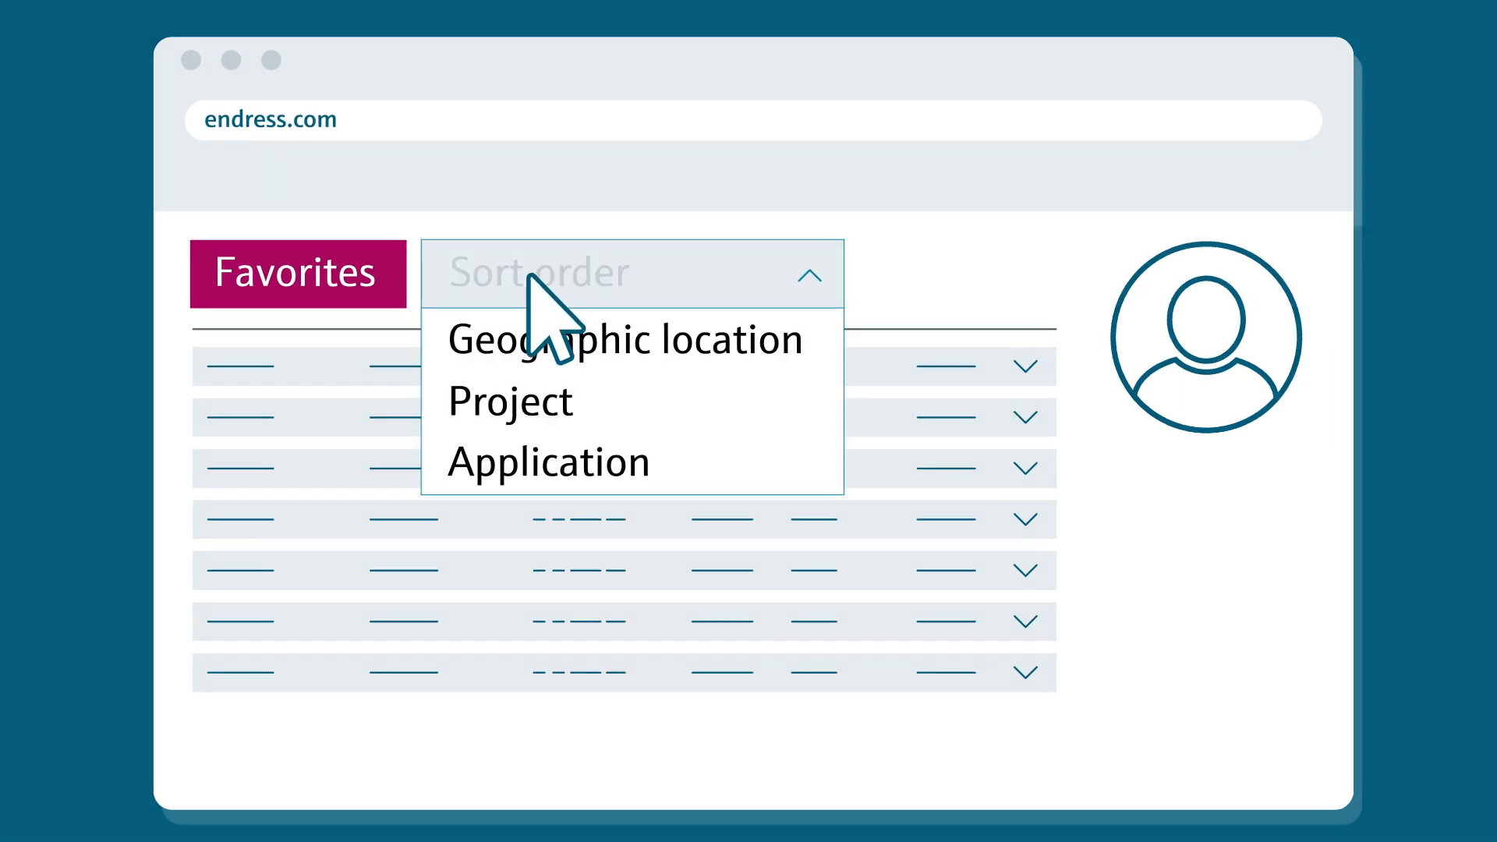